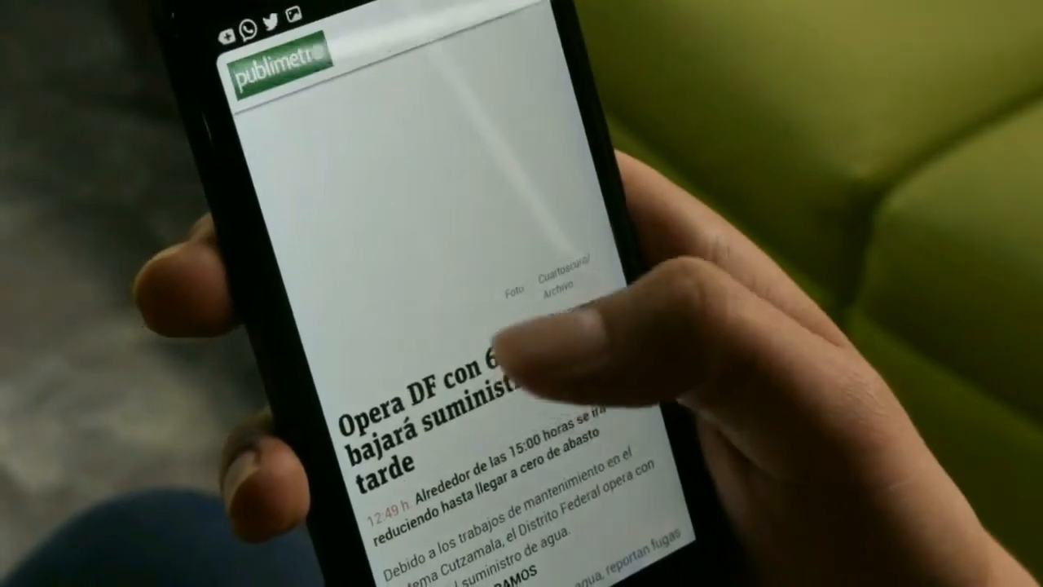
Reach the TWRP 3.2.1-0 main menu on the Moto G5 Plus
{"action": "scroll", "scroll_direction": "down", "scroll_amount": 3}
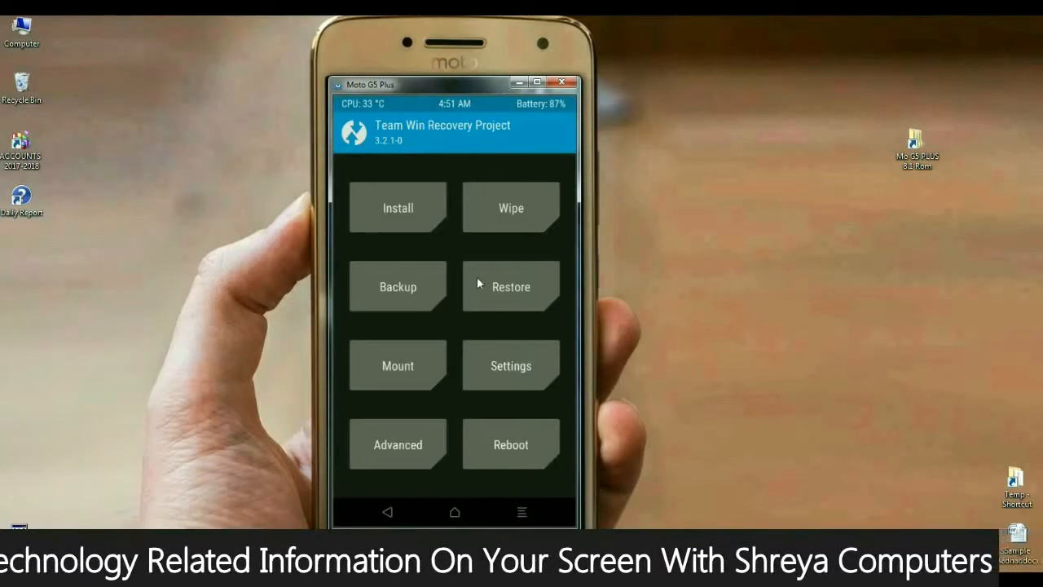
Run a full TWRP backup (5549 MB) and return to the main menu
{"action": "left_click", "coordinate": [397, 285]}
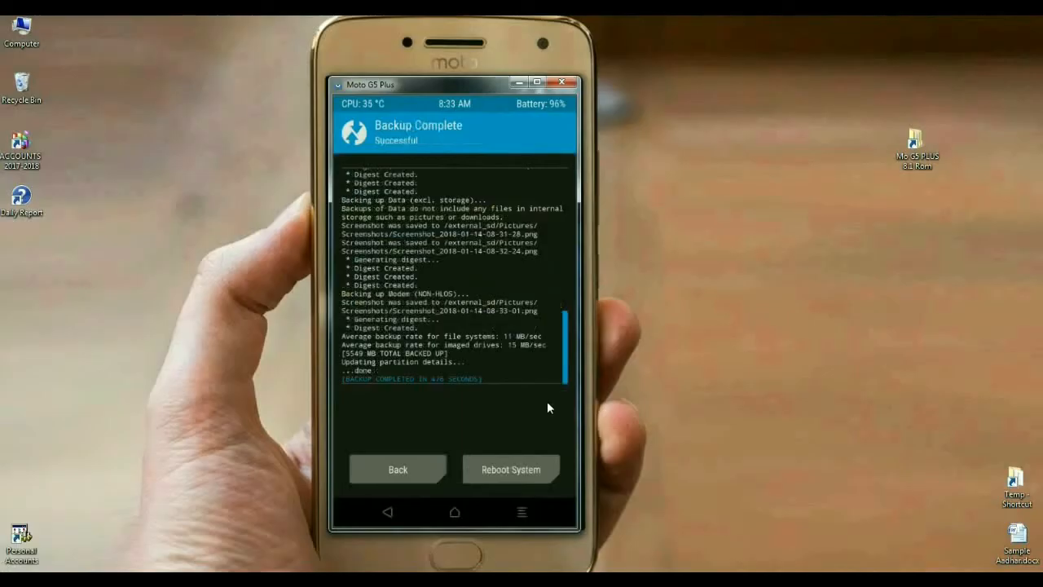
{"action": "left_click", "coordinate": [397, 469]}
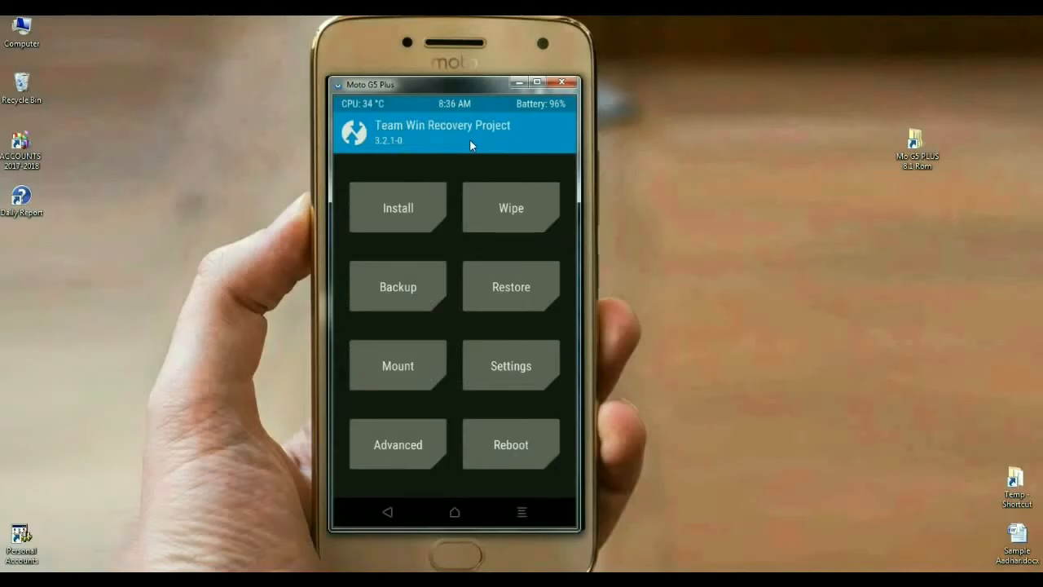
{"action": "mouse_move", "coordinate": [498, 230]}
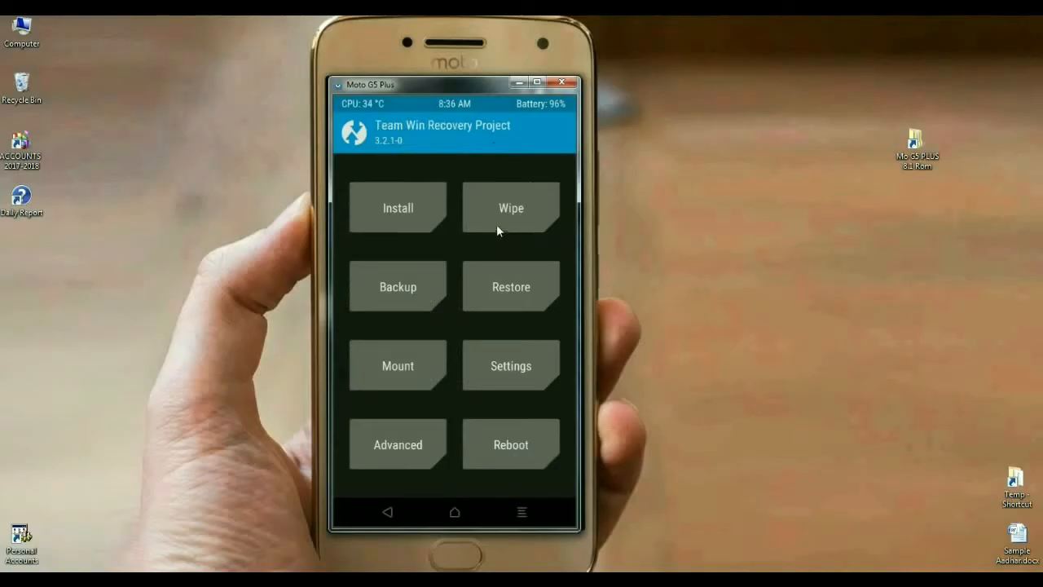
Select Dalvik/ART Cache, System, Data and Cache in Advanced Wipe, sparing internal storage and SD card
{"action": "left_click", "coordinate": [510, 208]}
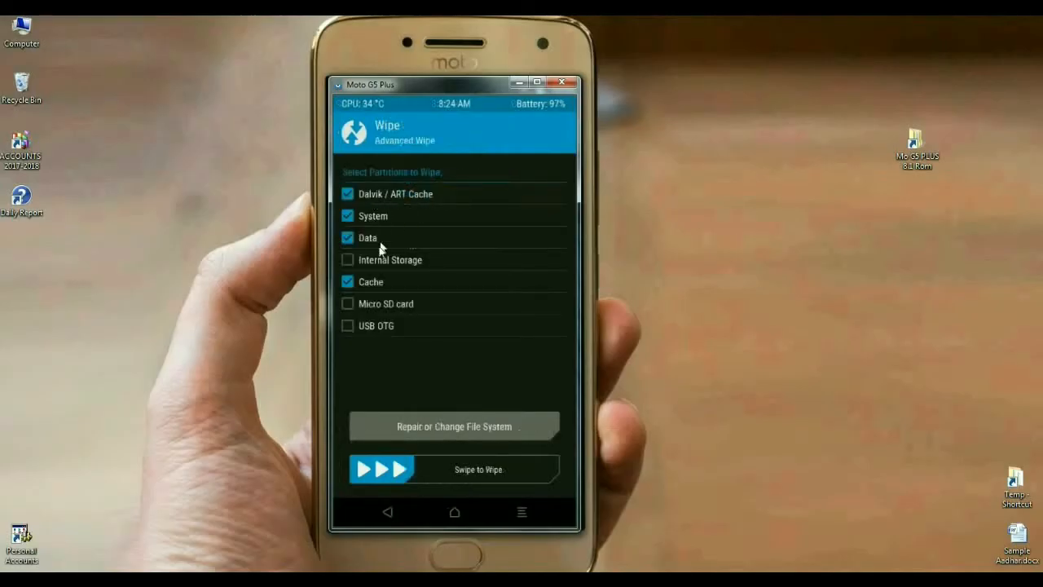
{"action": "mouse_move", "coordinate": [418, 295]}
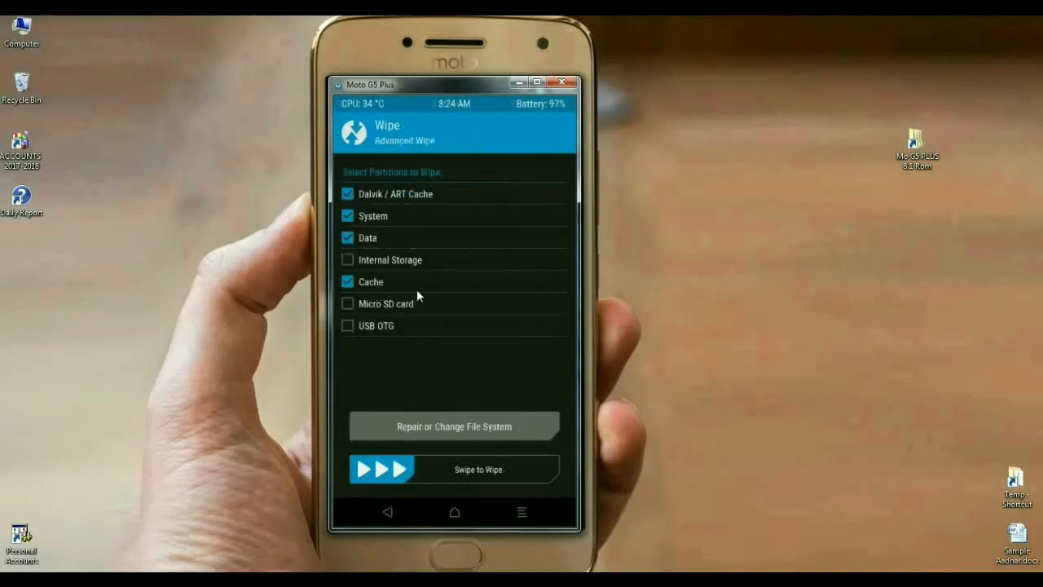
{"action": "mouse_move", "coordinate": [440, 252]}
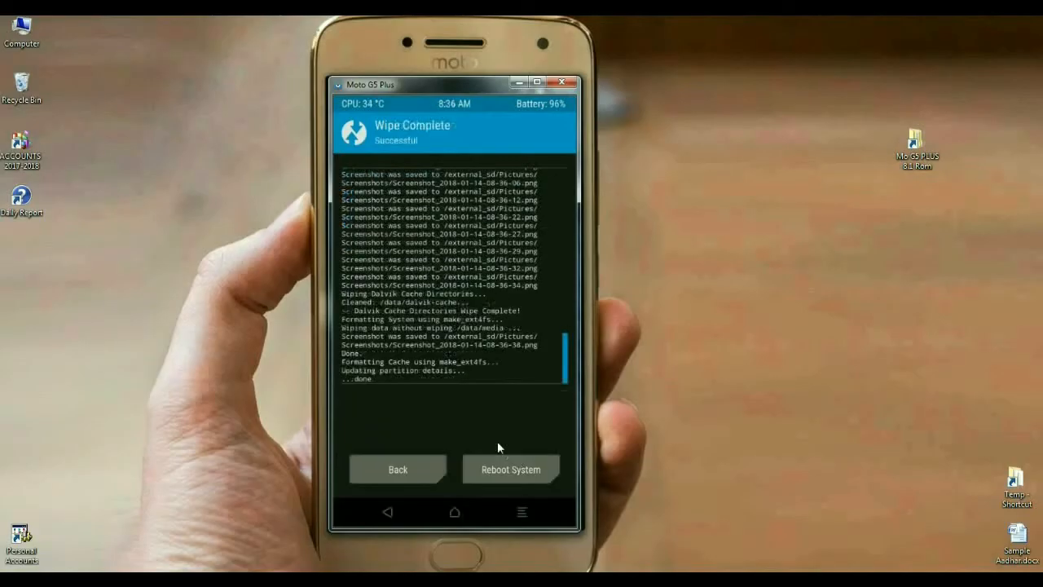
{"action": "mouse_move", "coordinate": [478, 425]}
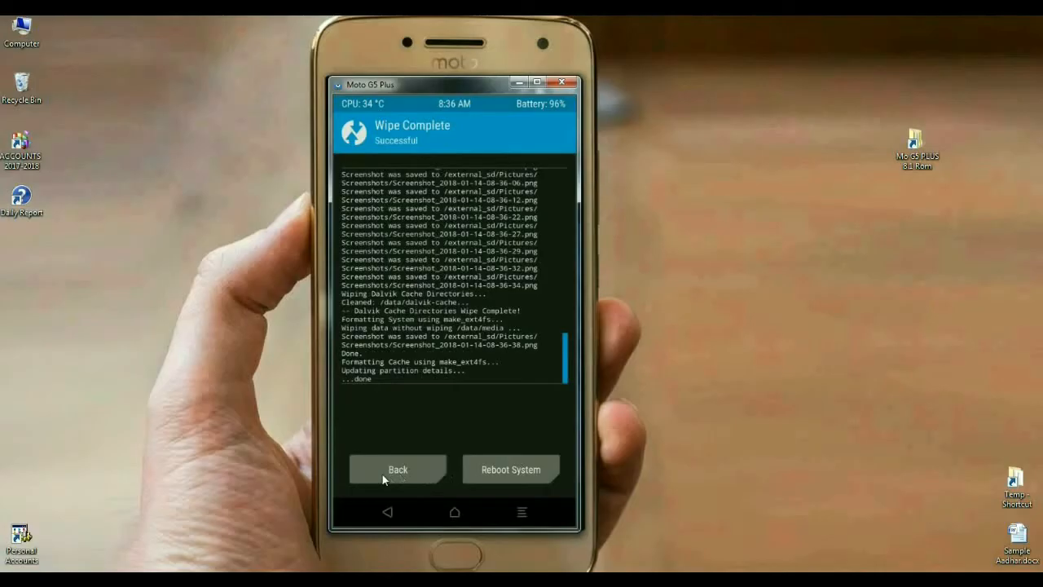
Install the PixelExperience_potter-8.1.0 zip from external_sd
{"action": "left_click", "coordinate": [397, 469]}
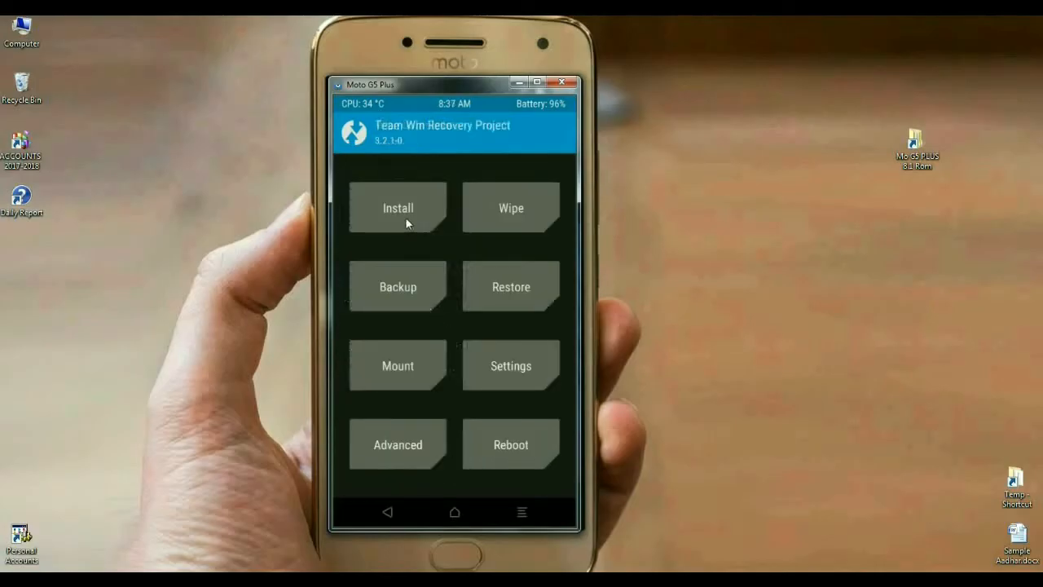
{"action": "left_click", "coordinate": [398, 208]}
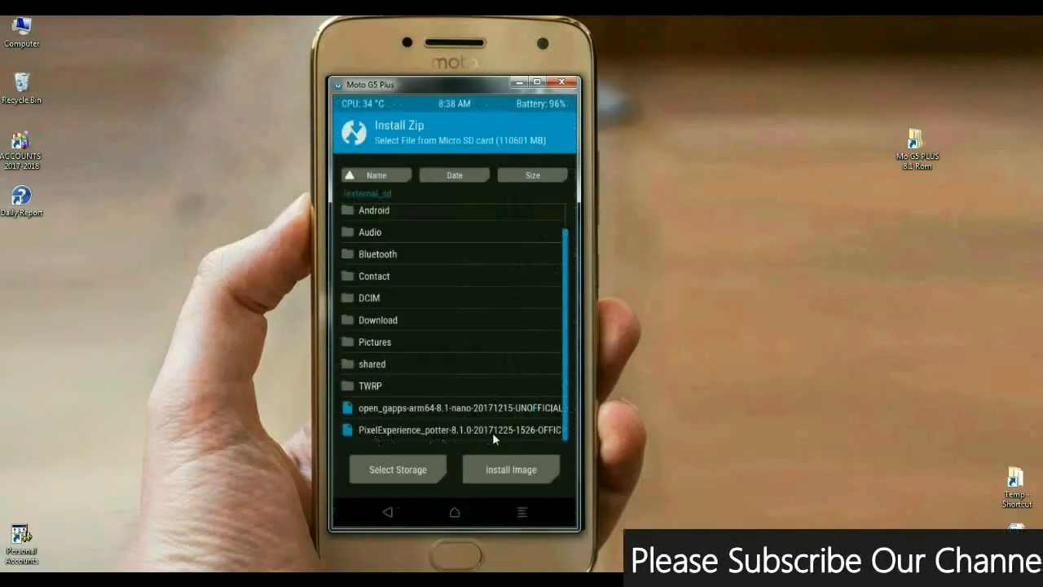
{"action": "left_click", "coordinate": [455, 429]}
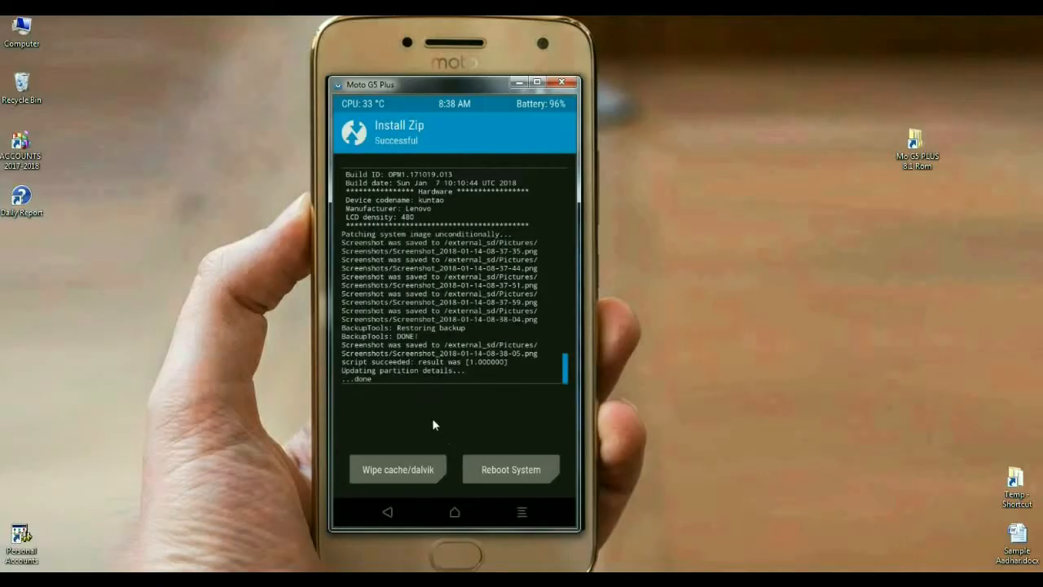
Wipe cache and Dalvik after the flash, then reboot into PixelExperience
{"action": "left_click", "coordinate": [398, 469]}
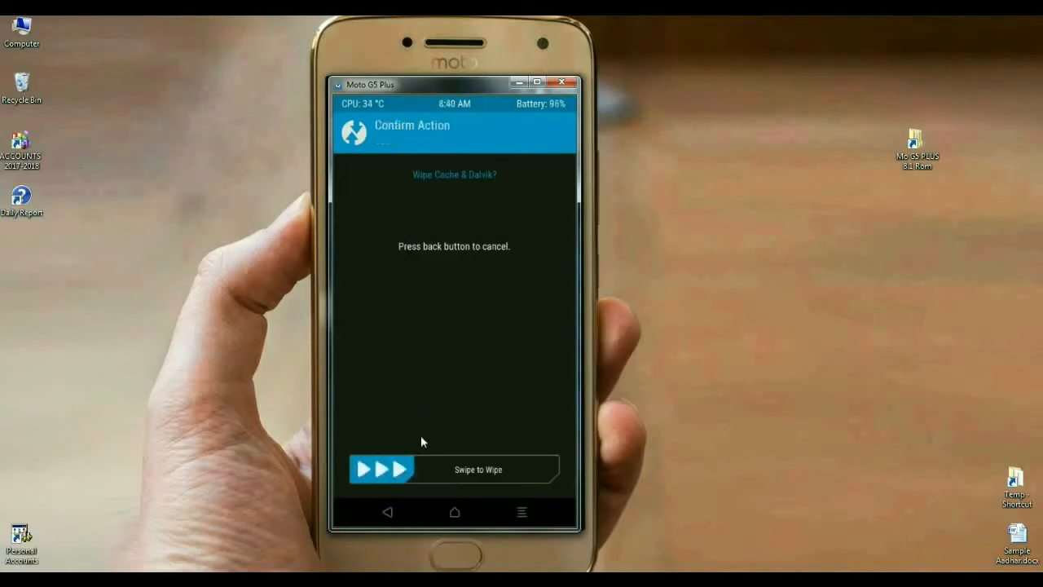
{"action": "left_click_drag", "start_coordinate": [381, 468], "coordinate": [460, 469]}
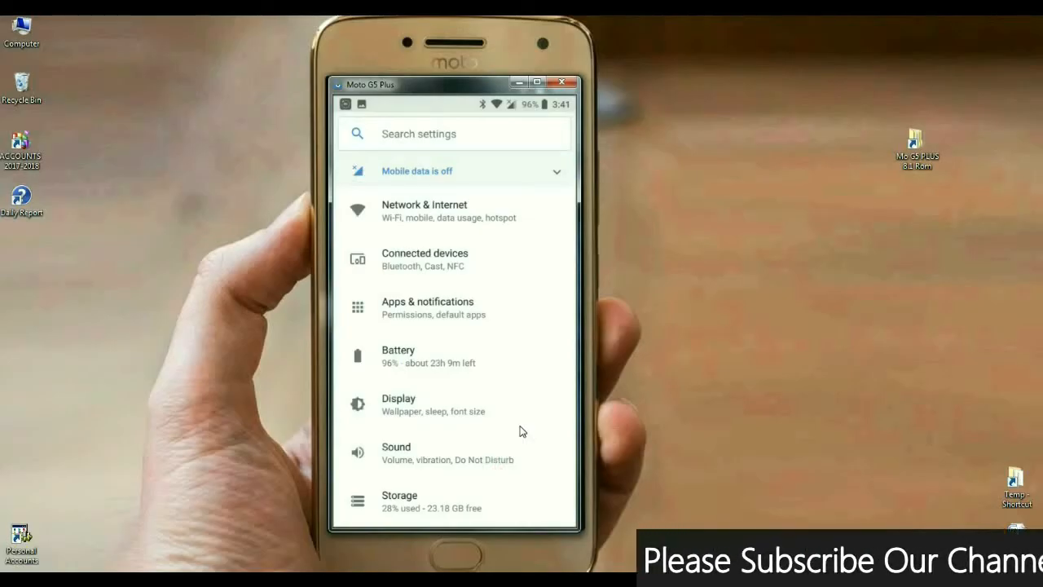
View the Storage page: 8.43 GB of 32 GB internal used, 128 GB portable disk
{"action": "left_click", "coordinate": [423, 211]}
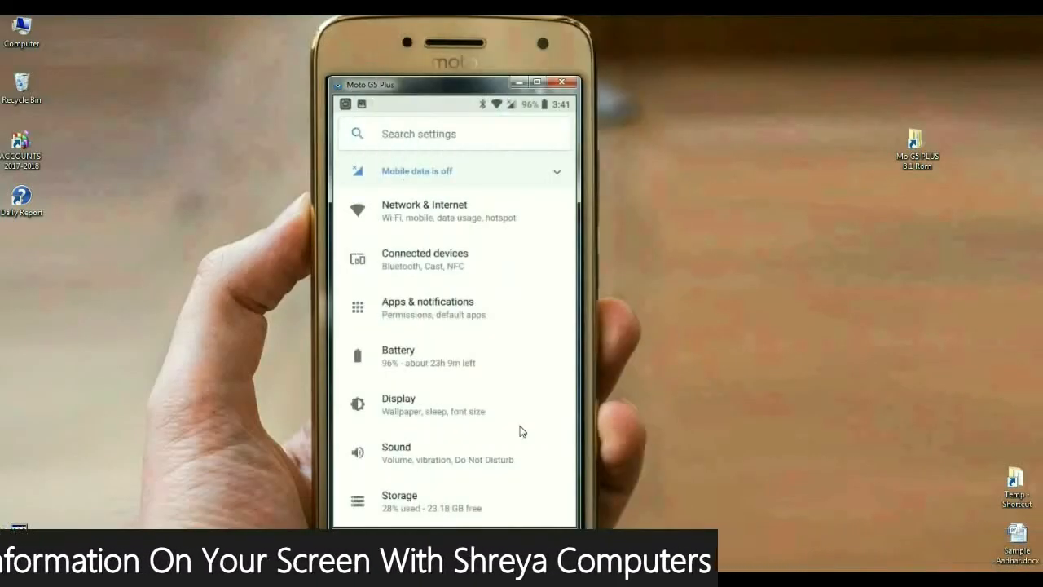
{"action": "left_click", "coordinate": [399, 406]}
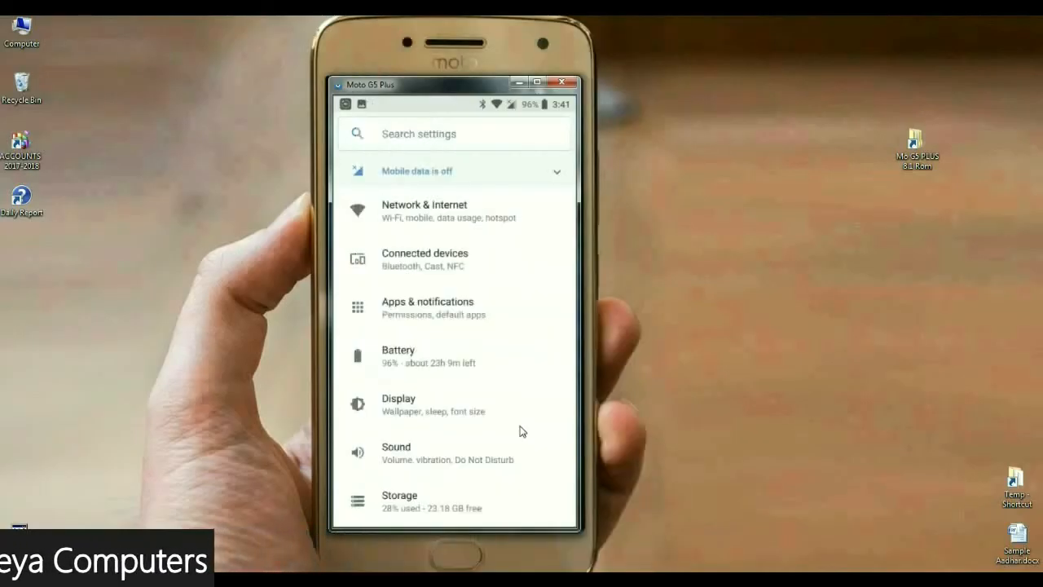
{"action": "left_click", "coordinate": [399, 495]}
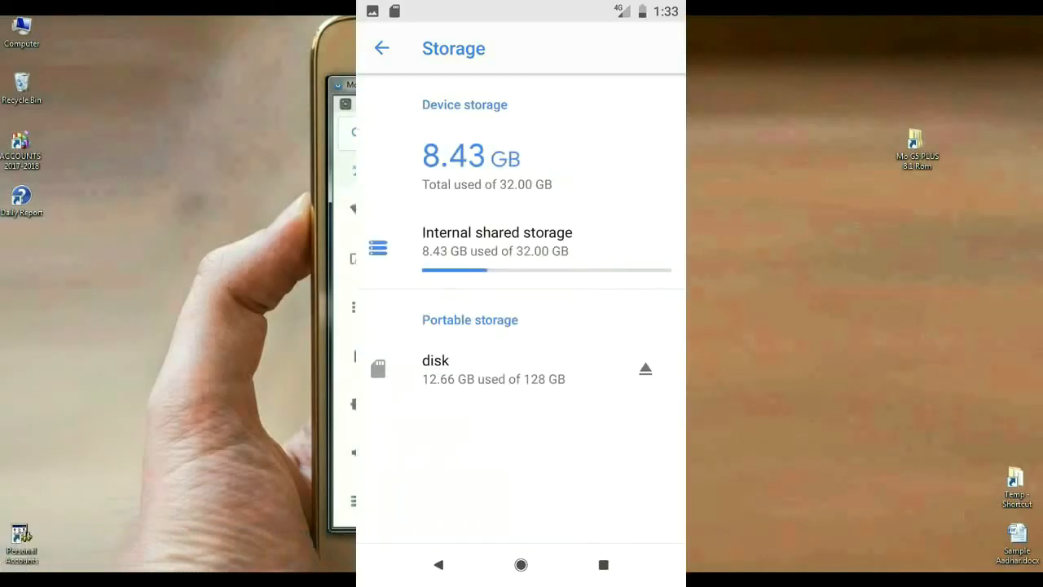